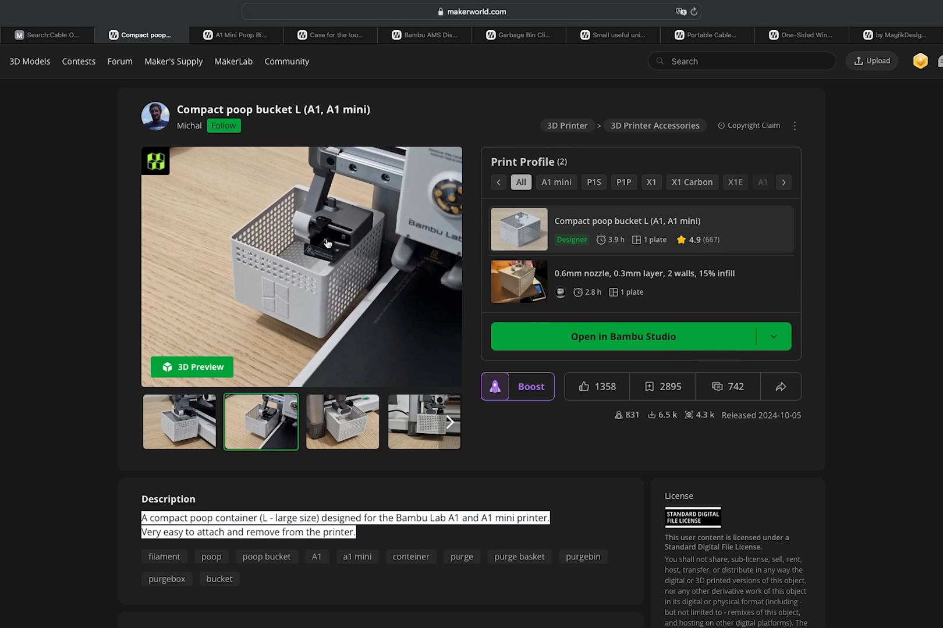
mouse_move(421, 424)
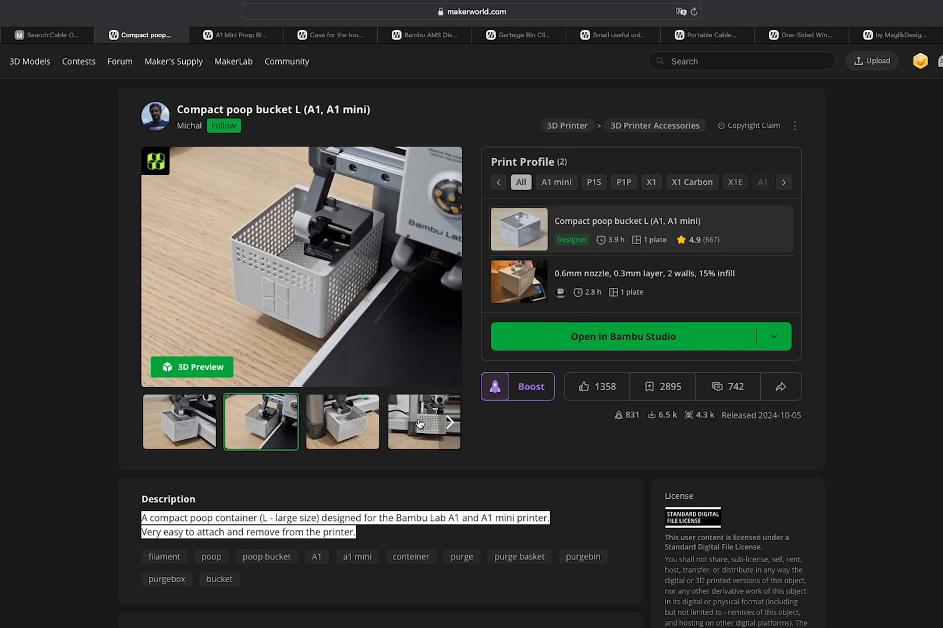
- Browse the gallery to the photo of the perforated bucket mounted on the printer
click(424, 421)
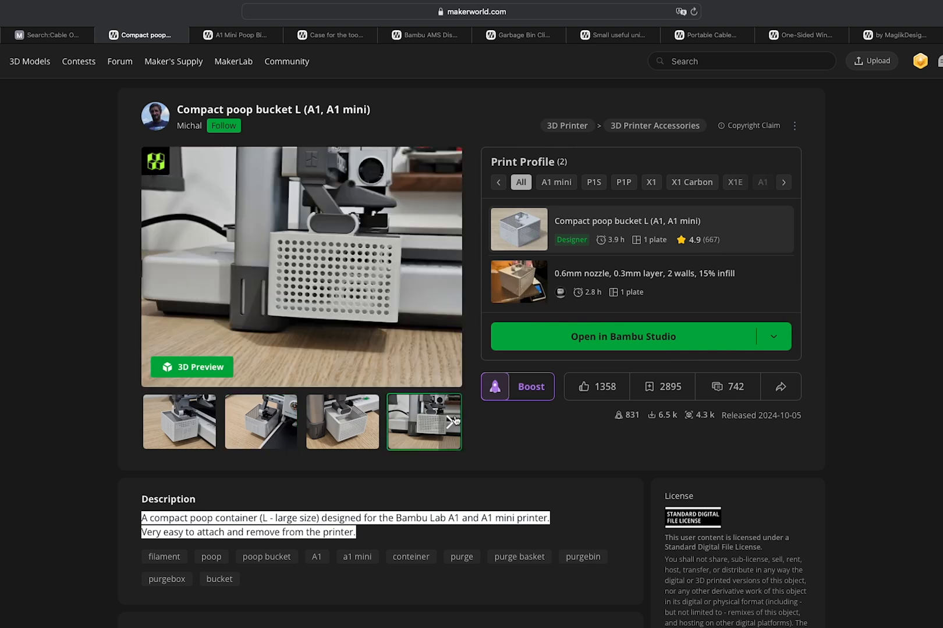
click(449, 421)
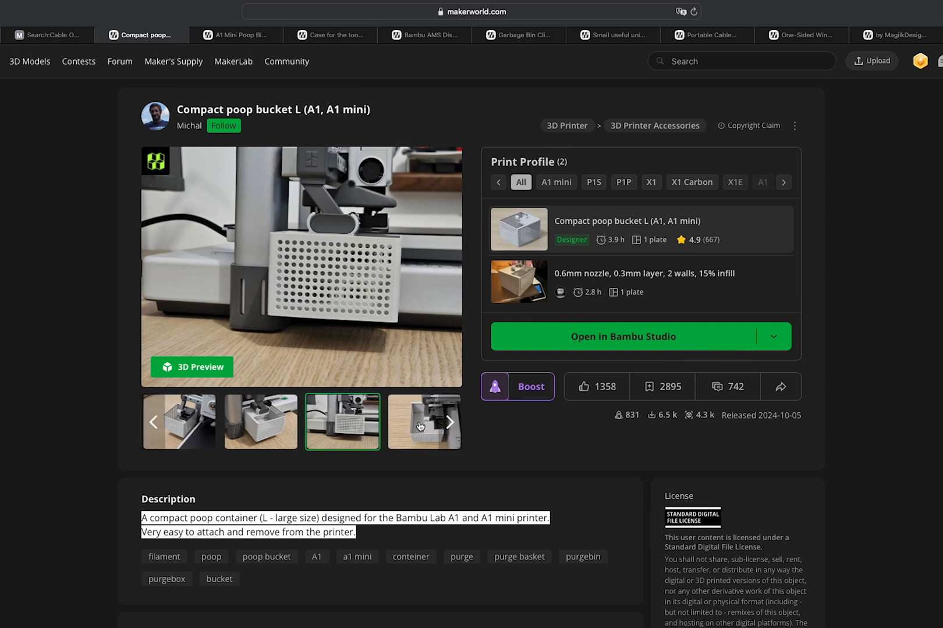
click(178, 421)
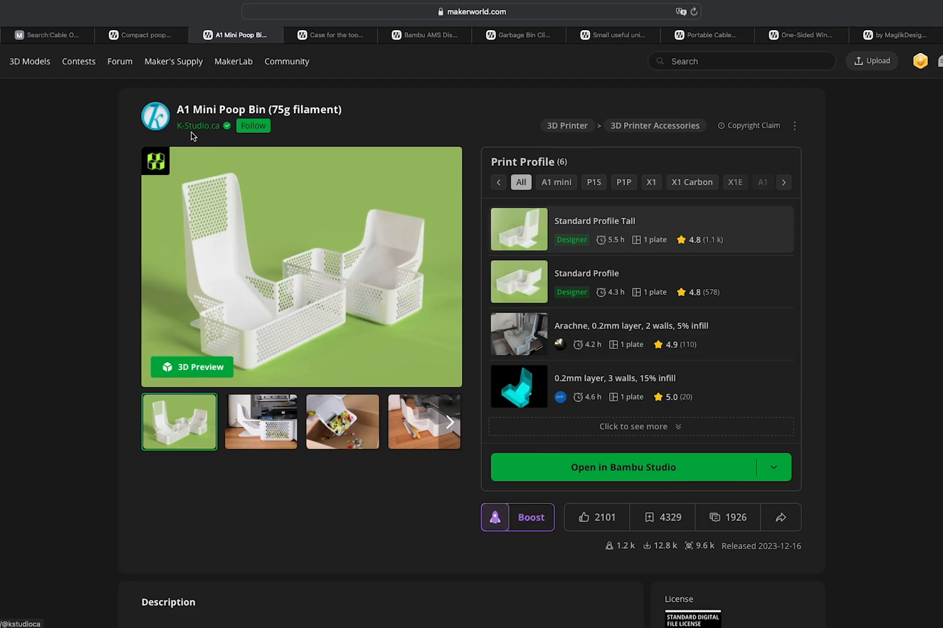
mouse_move(236, 418)
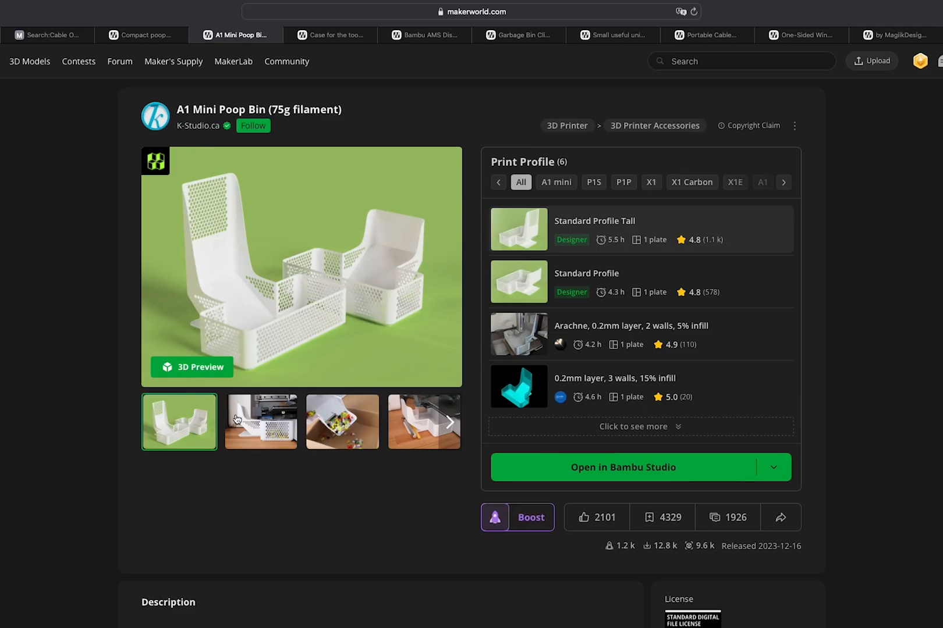
- Show the second gallery photo of the white bin mounted beside the printer
click(261, 421)
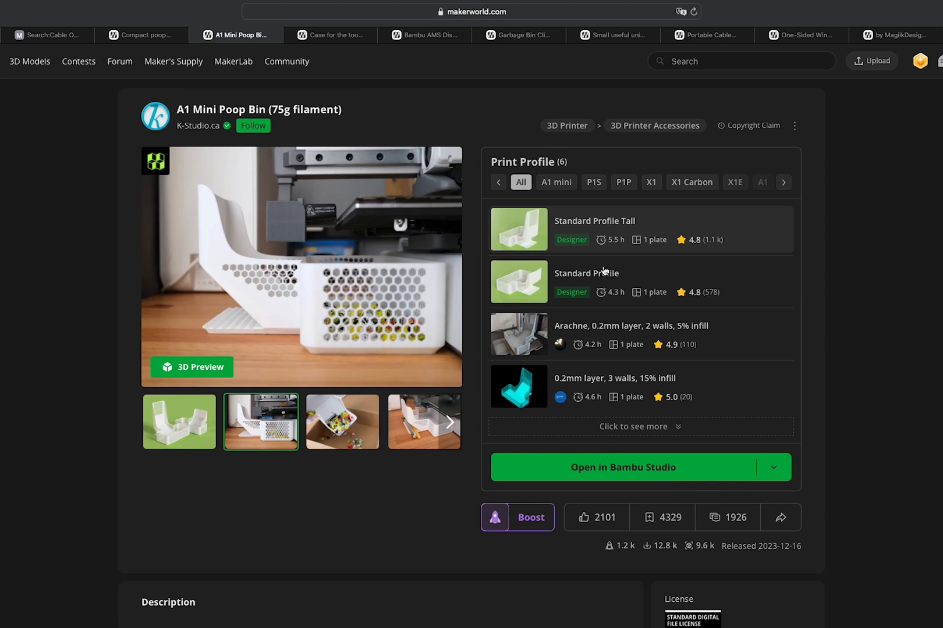
mouse_move(587, 281)
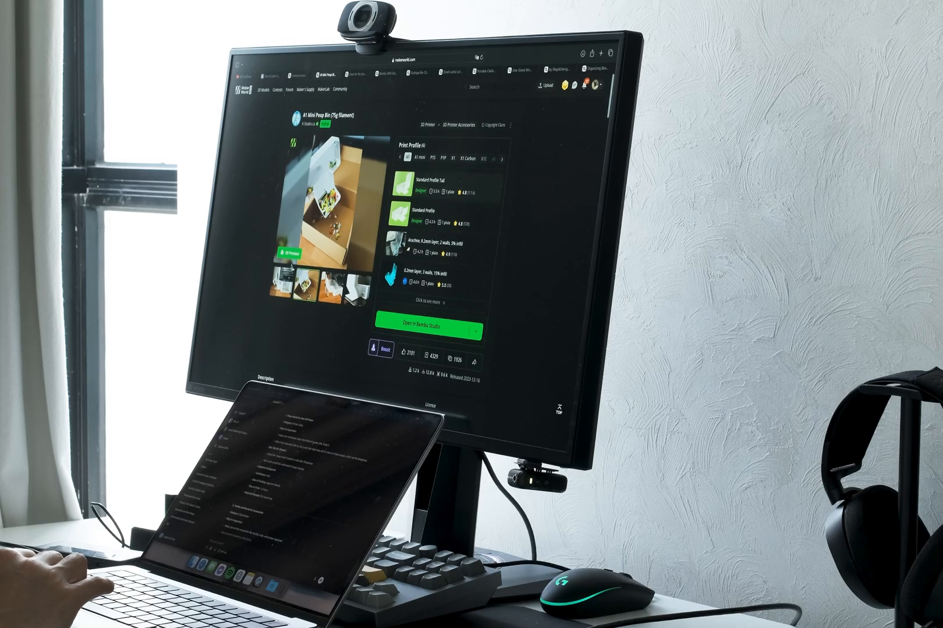
- Search MakerWorld models for "poop bin"
click(480, 91)
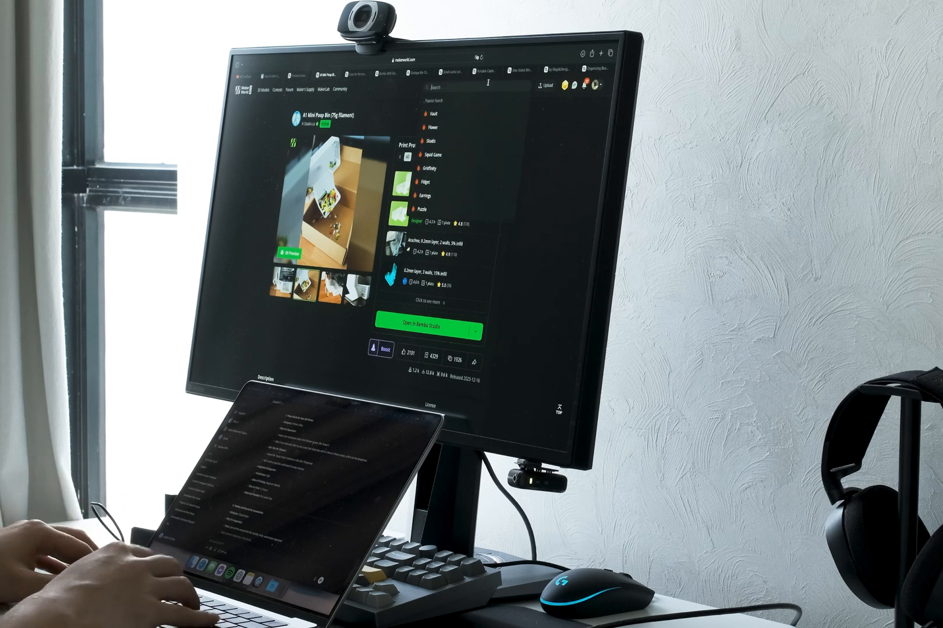
text(poop bin)
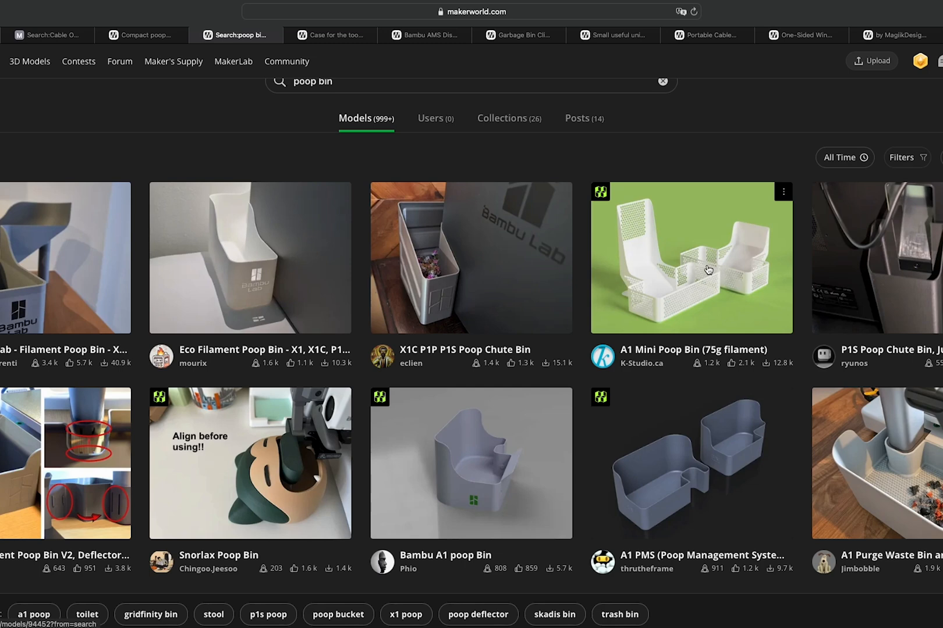
scroll(down, 3)
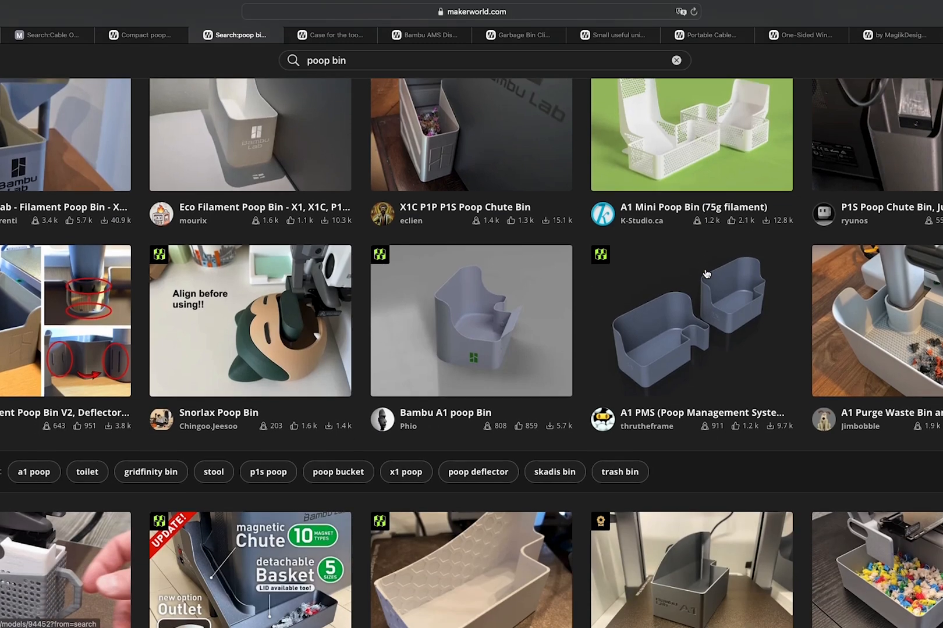
scroll(down, 3)
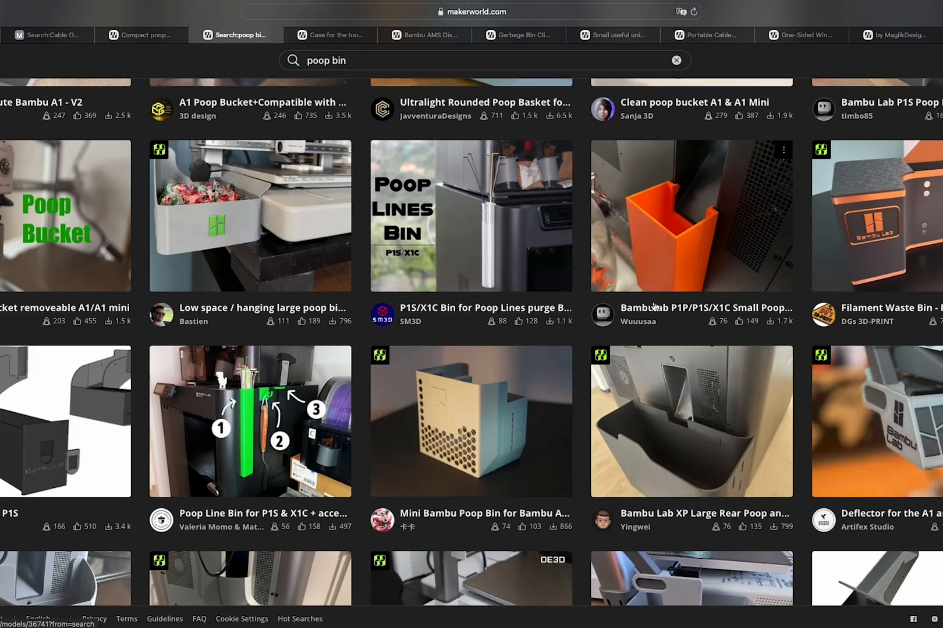
mouse_move(690, 308)
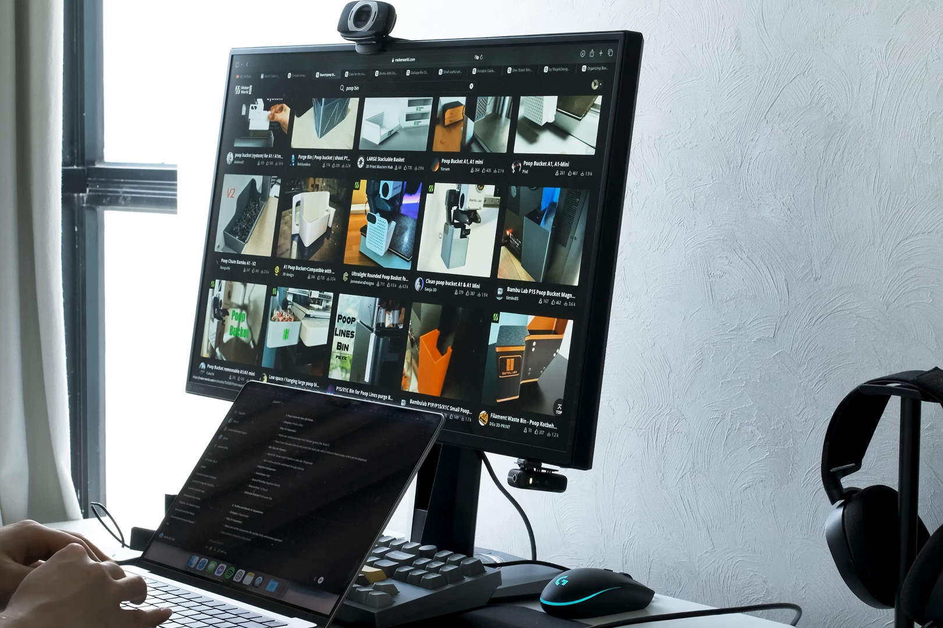
scroll(down, 3)
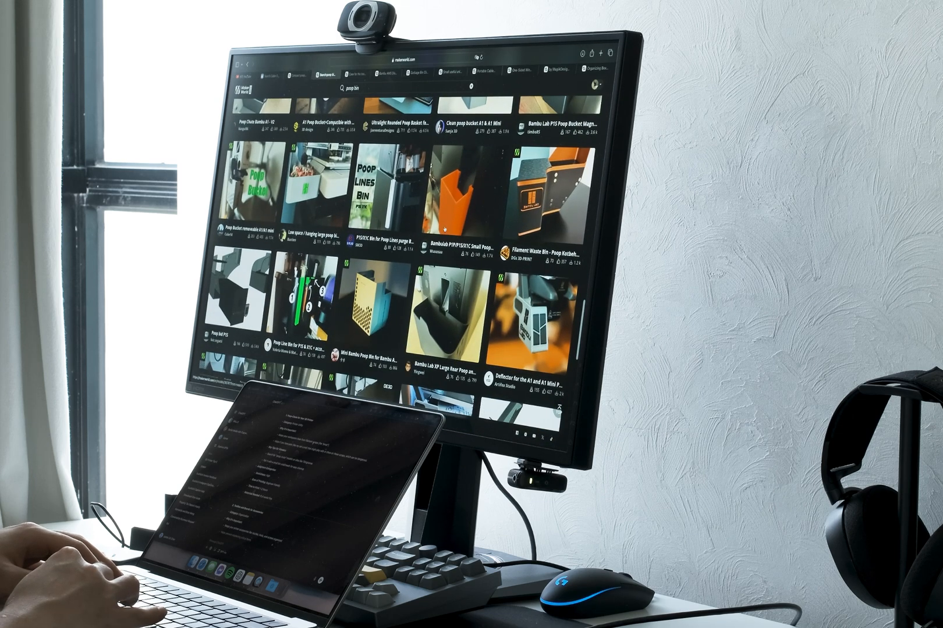